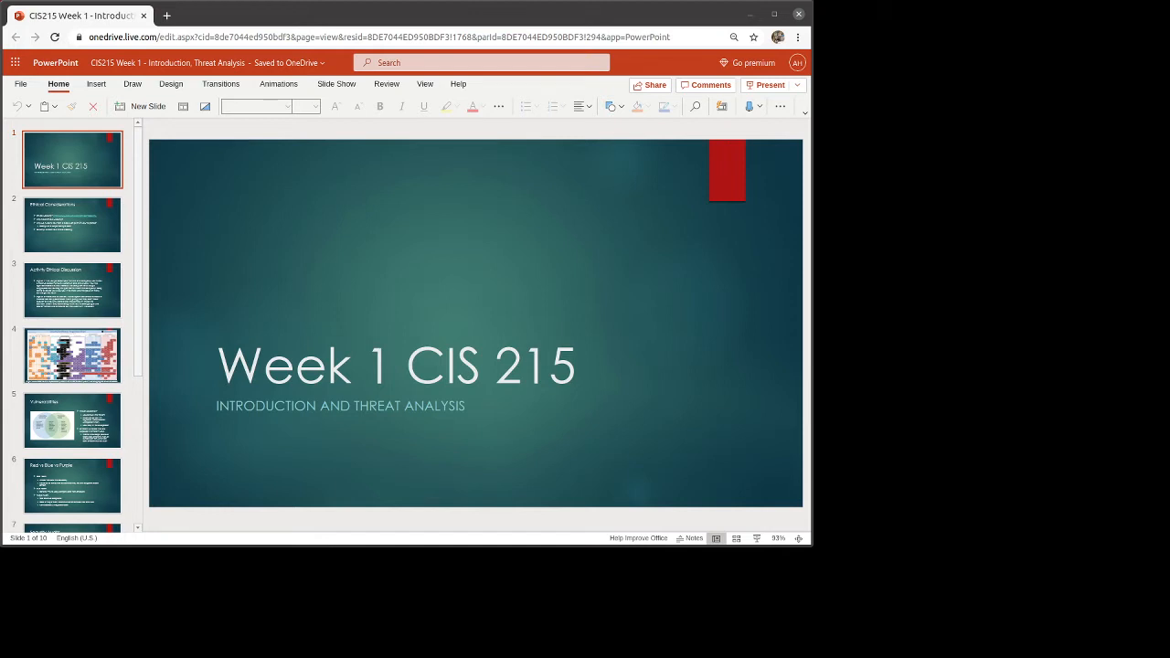
mouse_move(79, 226)
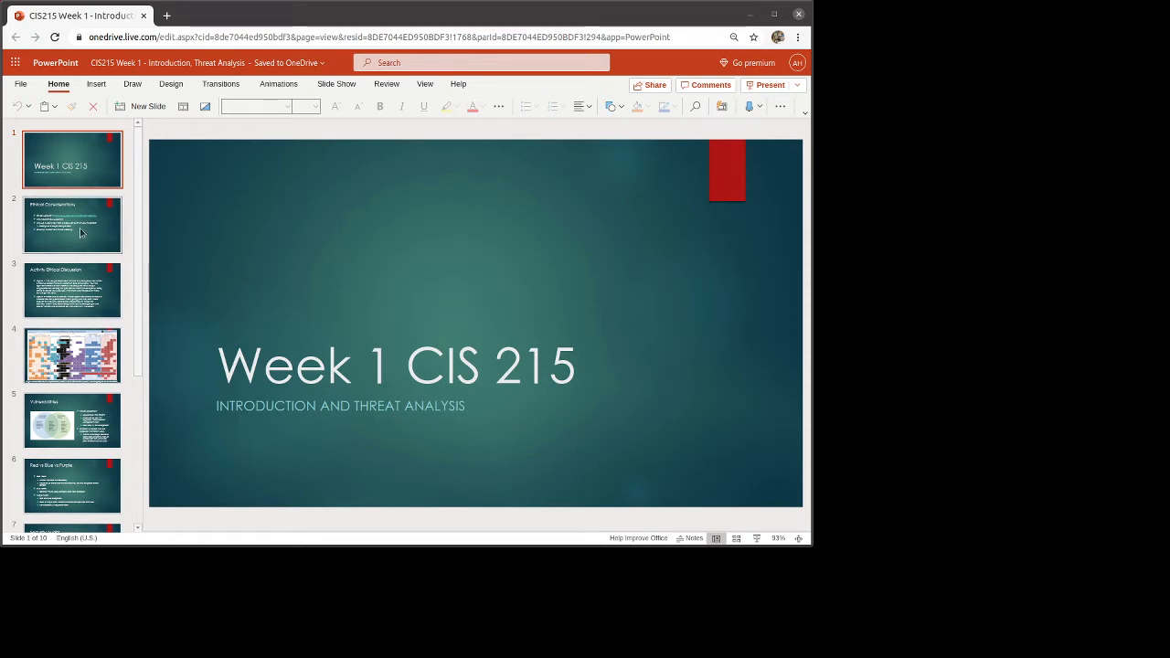
Show slide 2, 'Ethical Considerations', with its ethical hacking and Black Hat topics.
click(72, 224)
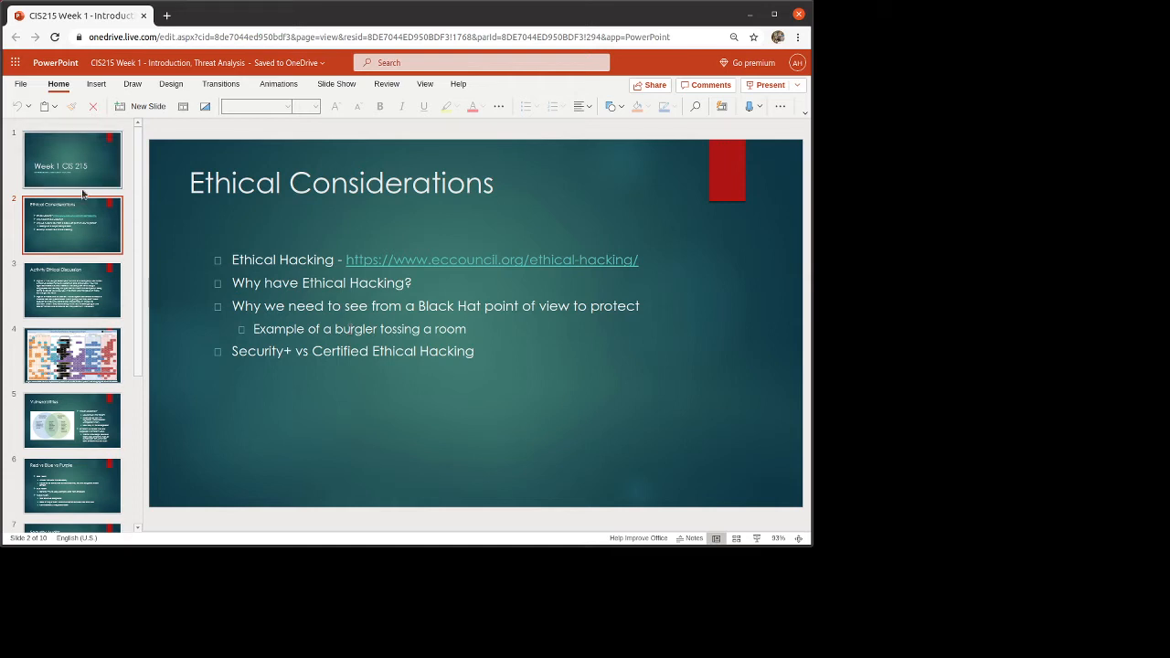
Show slide 3, 'Activity Ethical Discussion', with its two pen testing dilemma options.
click(72, 290)
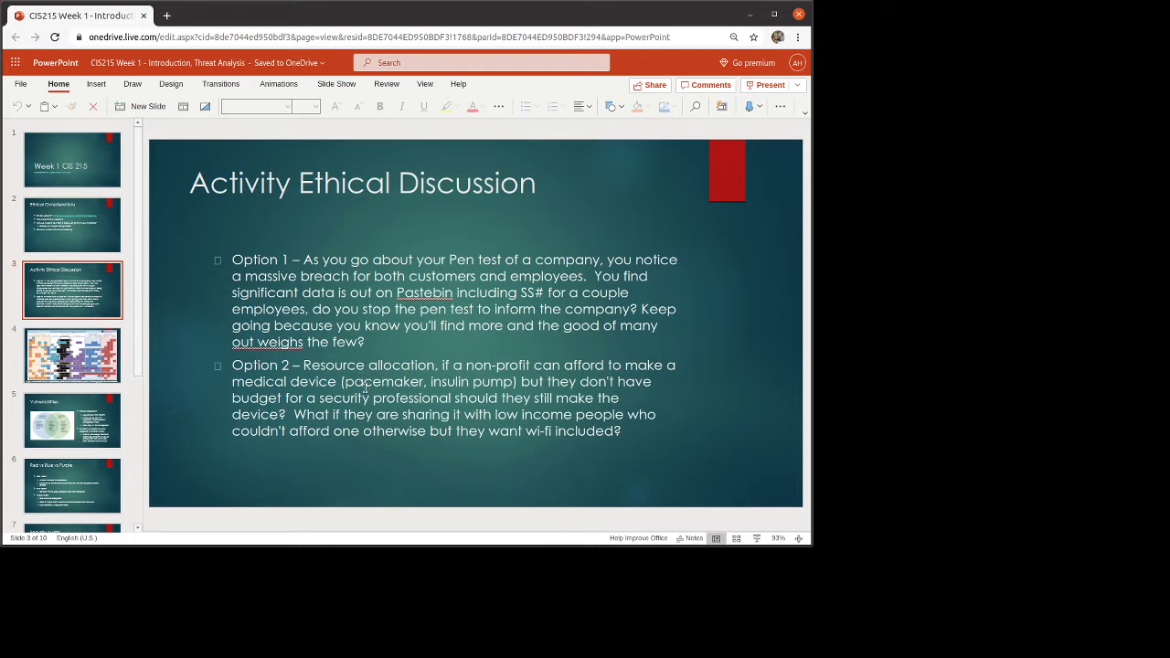
click(72, 354)
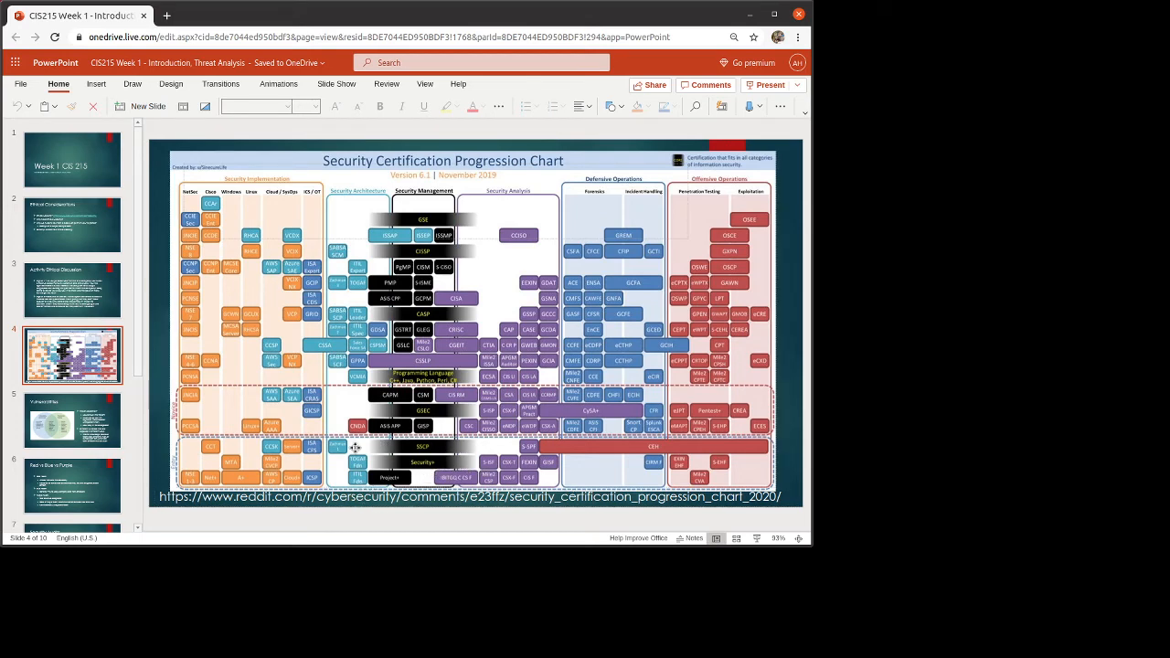
mouse_move(365, 306)
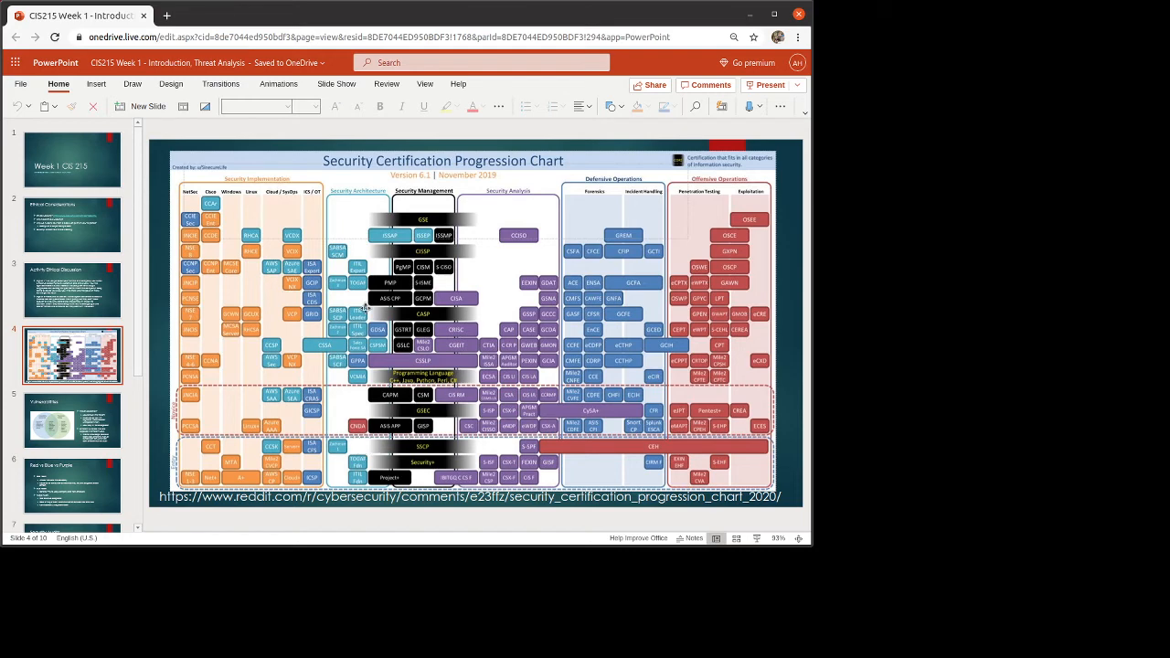
mouse_move(535, 338)
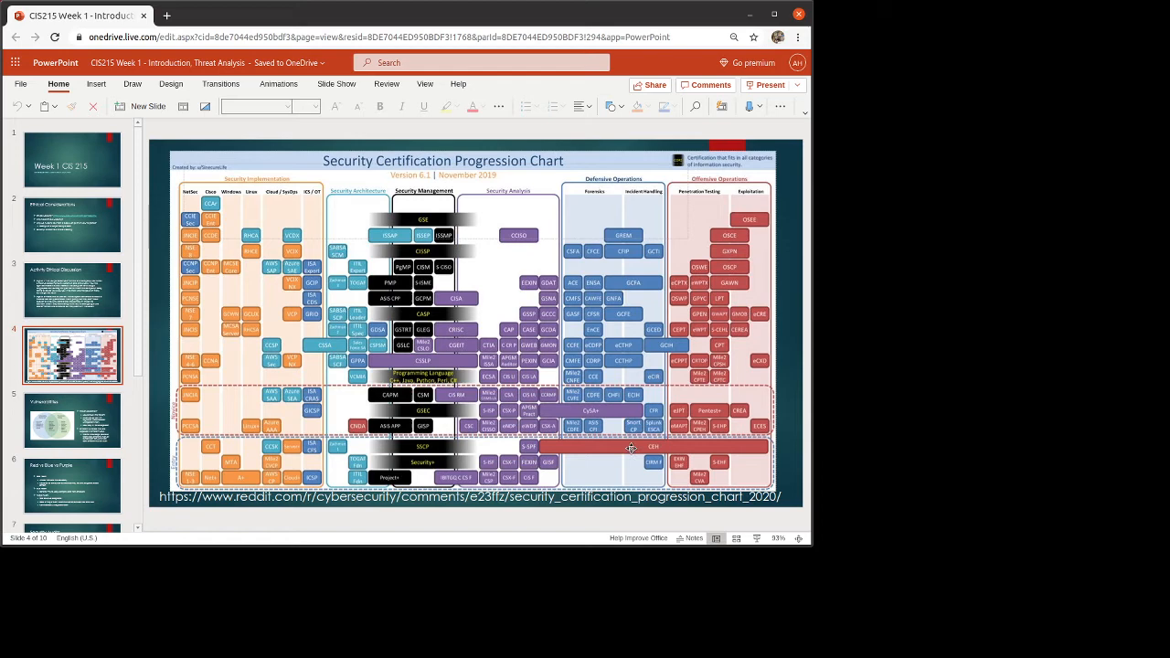
mouse_move(614, 441)
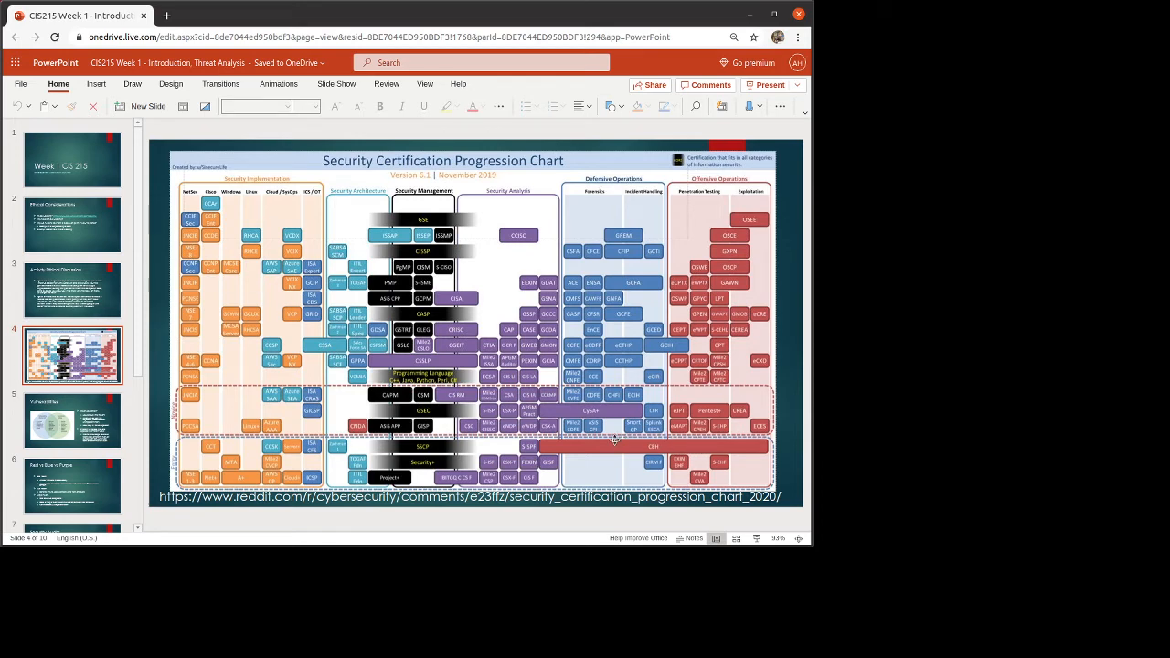
mouse_move(682, 462)
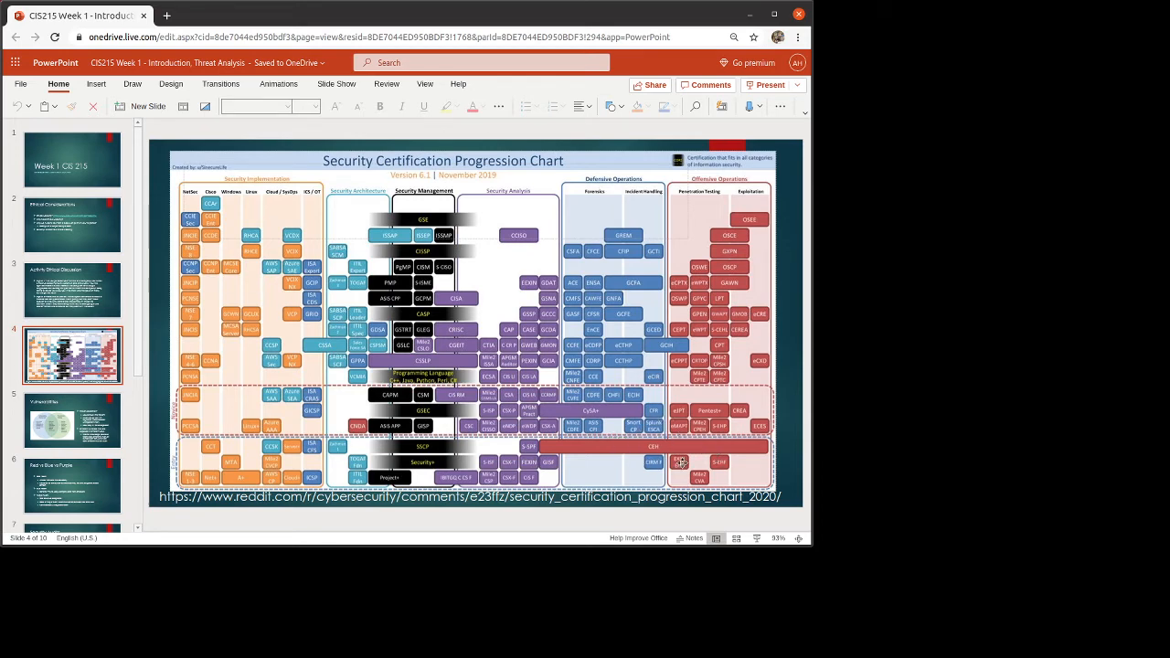
mouse_move(682, 462)
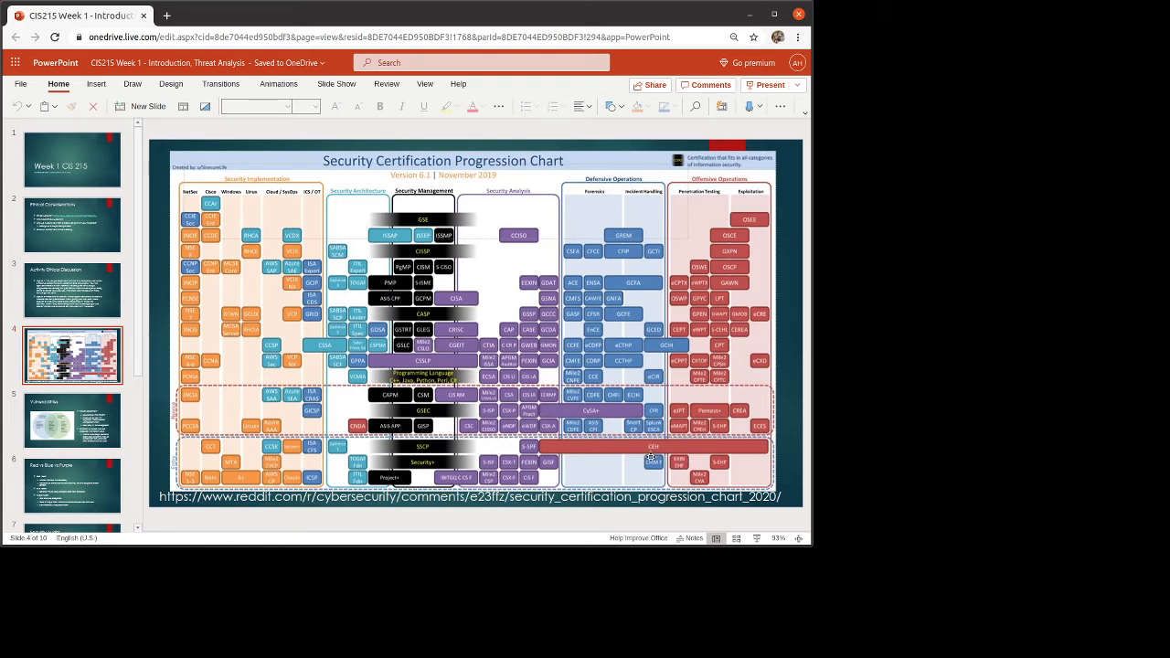
mouse_move(629, 462)
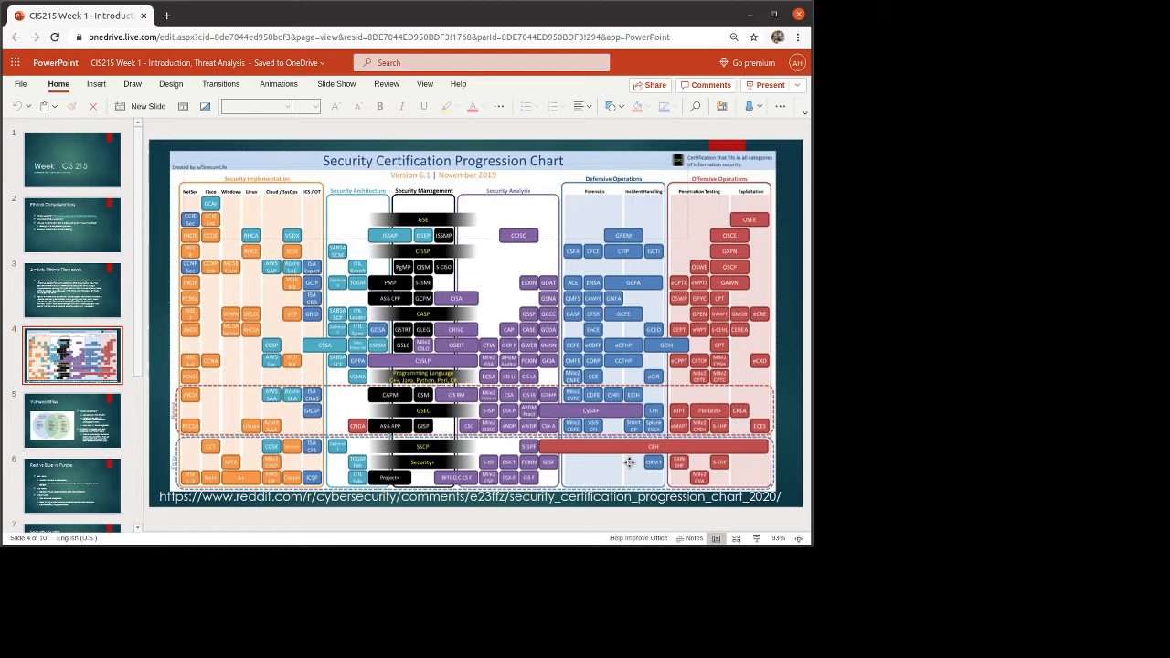
mouse_move(377, 517)
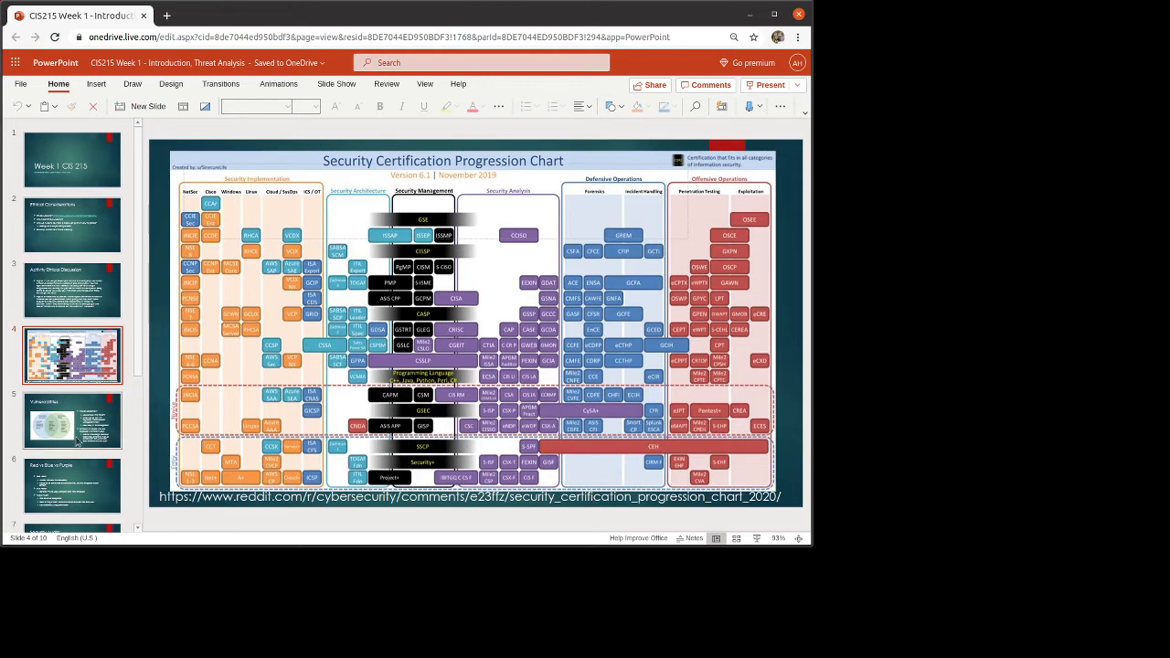
Show slide 5, 'Vulnerabilities', comparing vulnerability assessment with penetration testing.
click(71, 421)
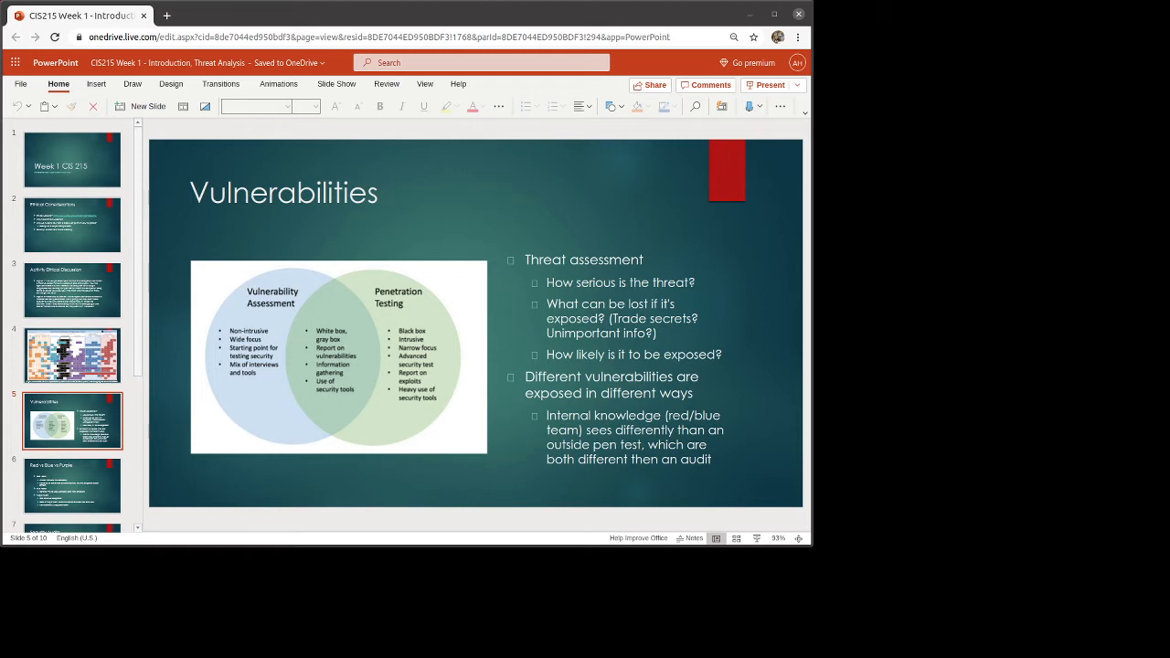
click(72, 485)
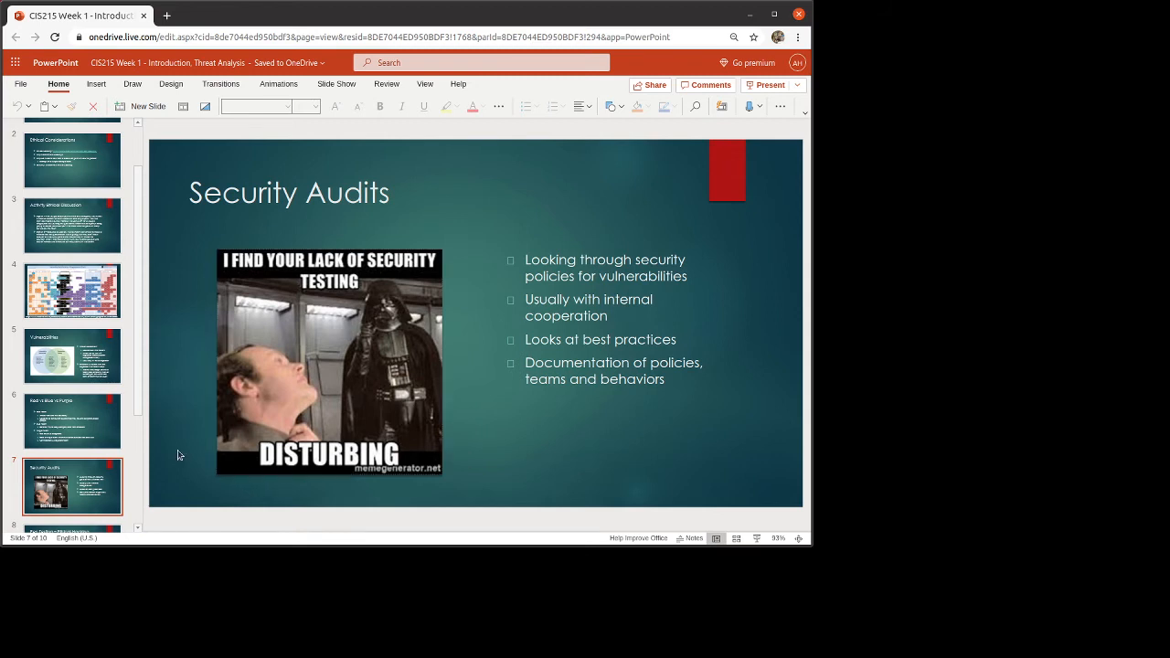
Scroll the slide pane down and move to the pen testing slides.
scroll(down, 3)
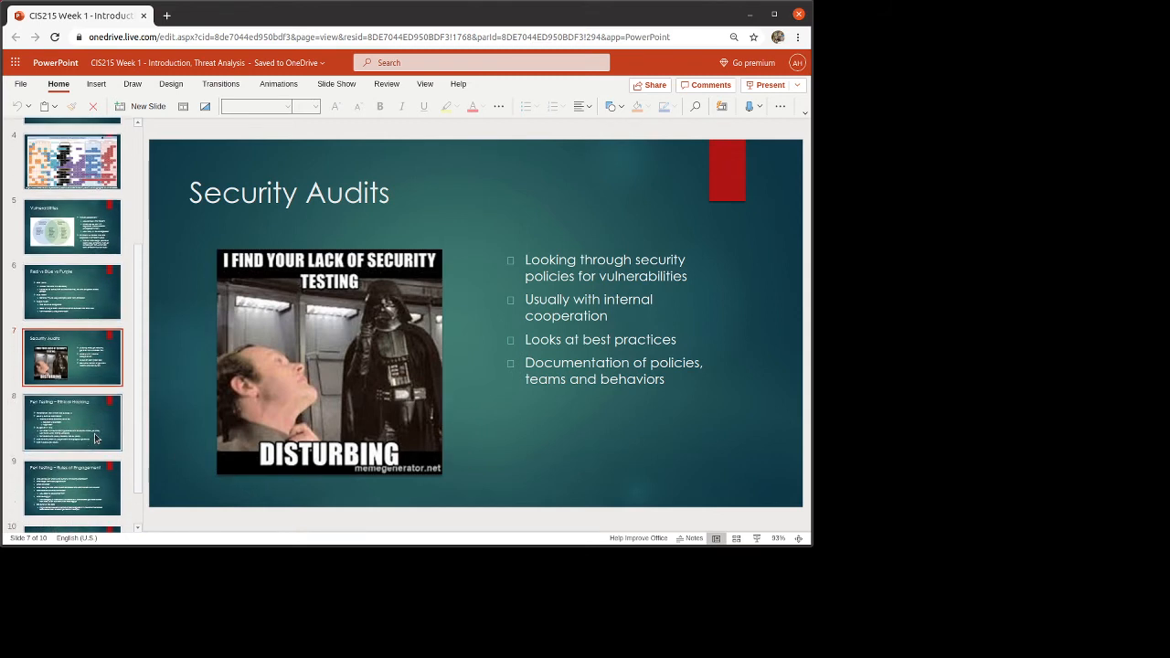
click(72, 421)
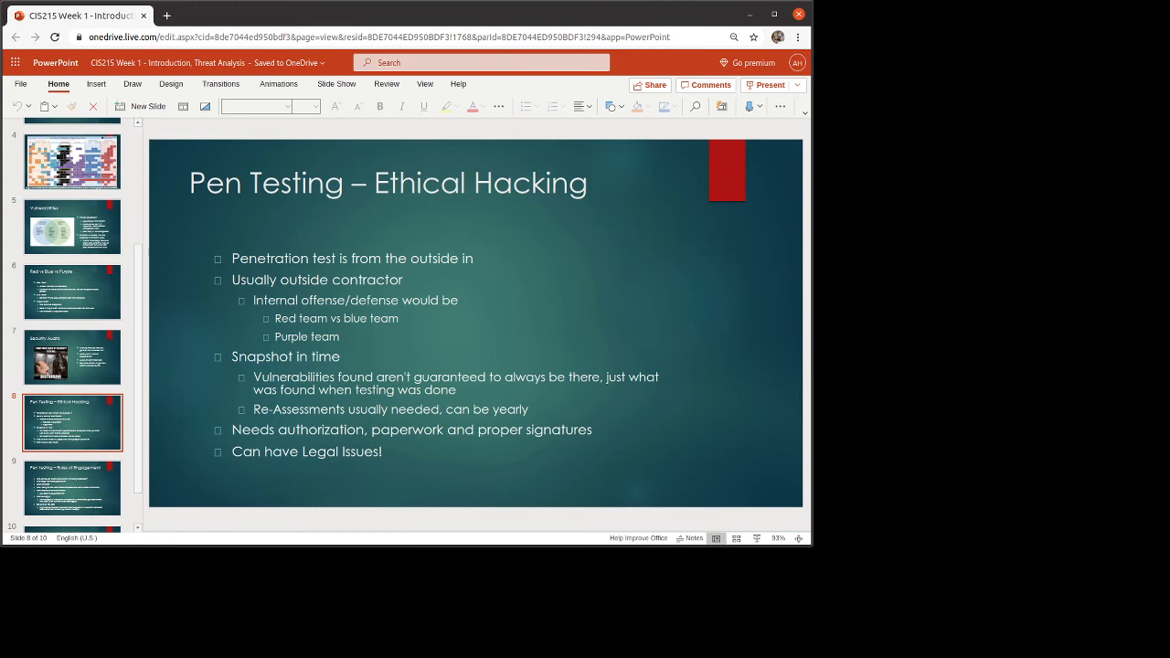
Show slide 9, 'Pen testing – Rules of Engagement', covering authority, scope and laws.
click(72, 487)
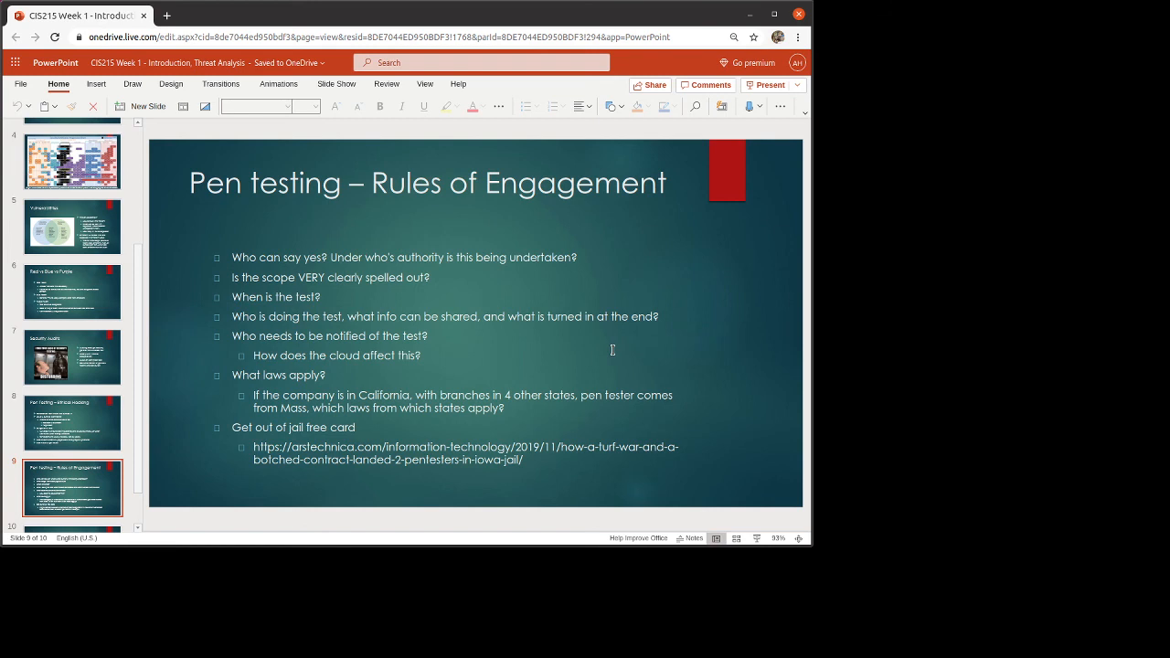
mouse_move(462, 347)
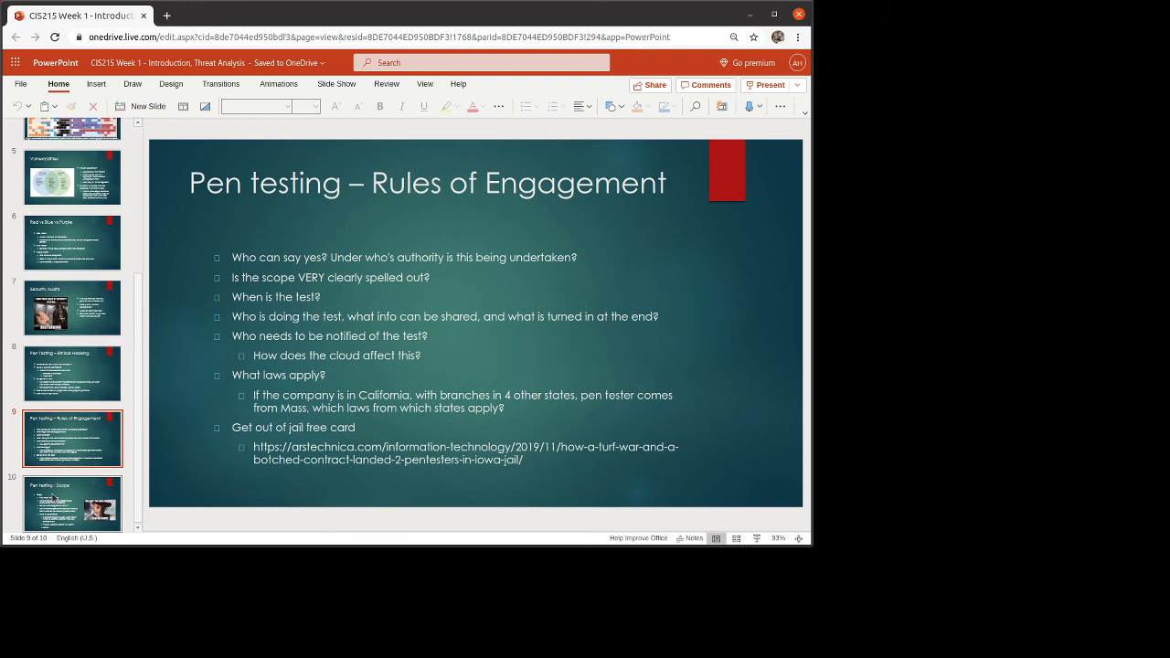
Show slide 10, 'Pen testing - Scope', covering time frames, allowed tools and targets.
click(73, 501)
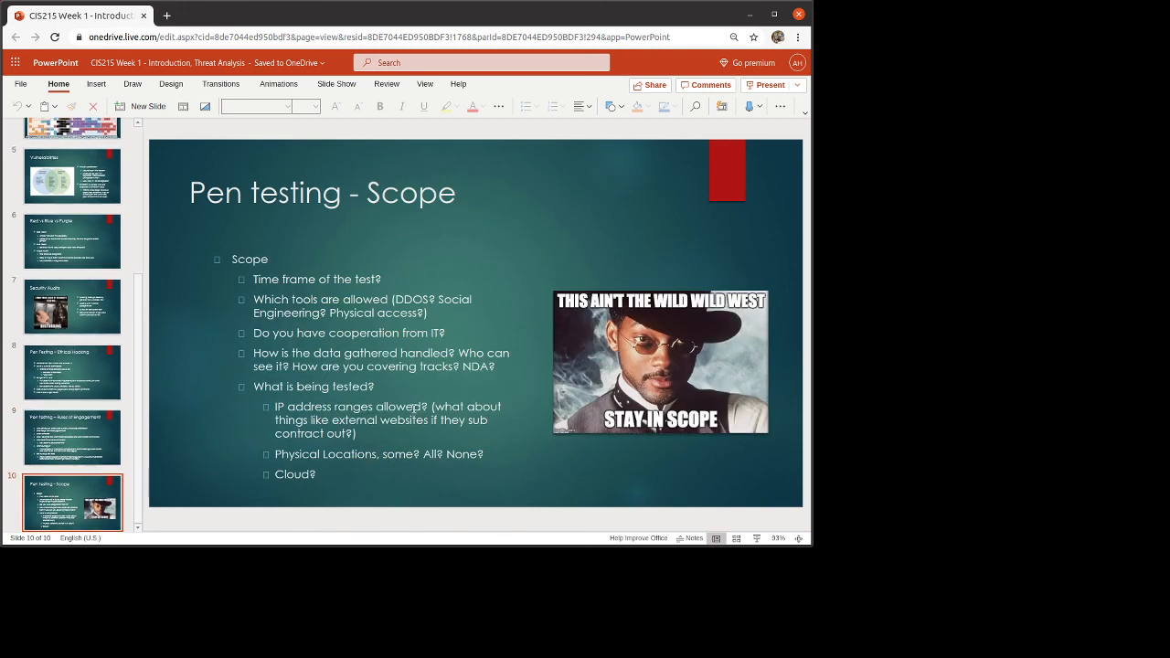